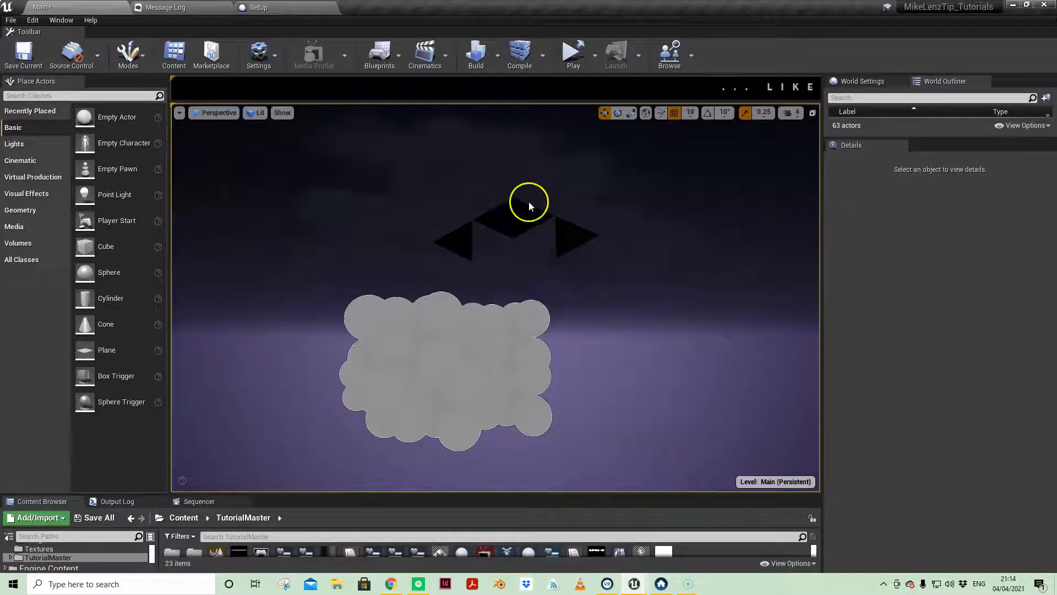
mouse_move(557, 332)
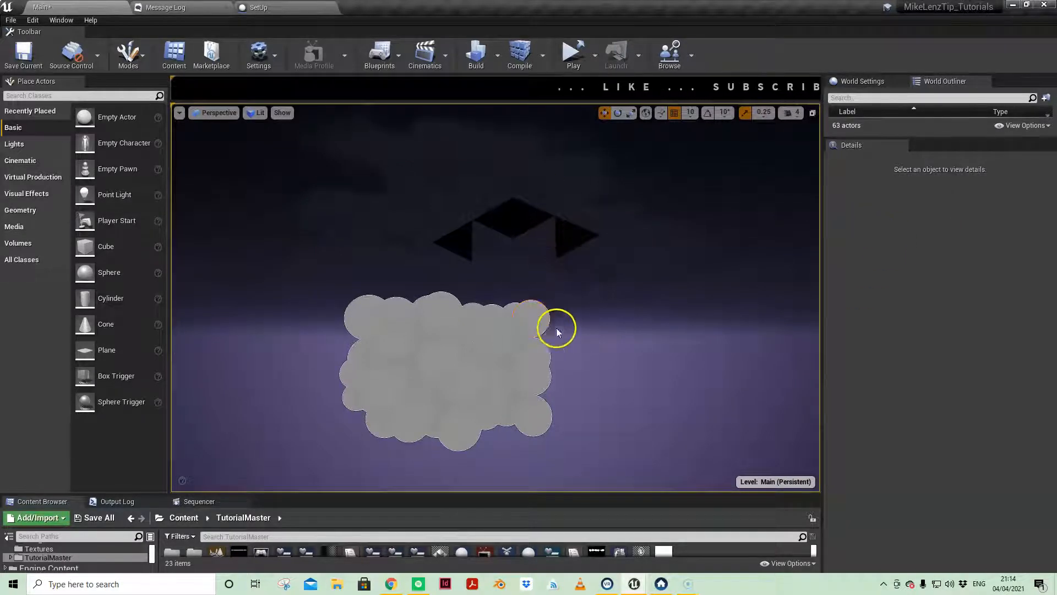
mouse_move(533, 321)
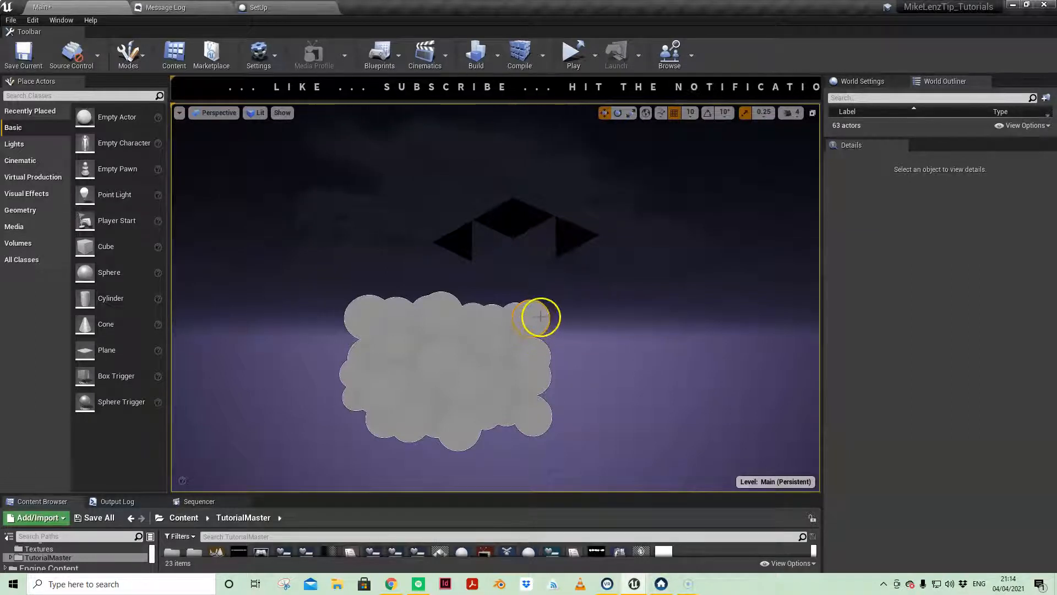
Select Sphere17 on the right edge of the sphere cloud, then head to Editor Preferences.
click(535, 317)
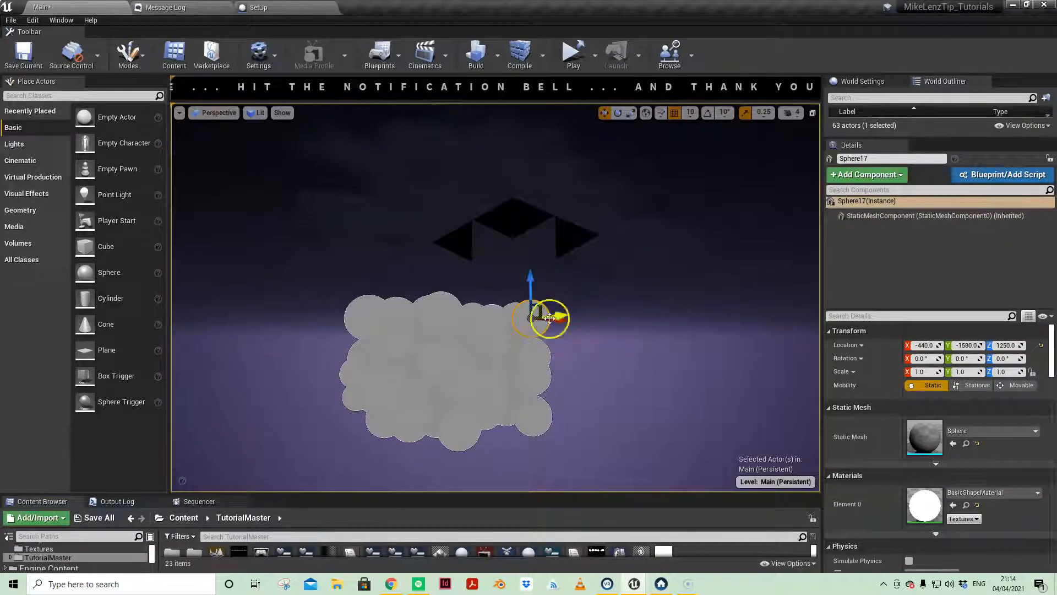
mouse_move(579, 346)
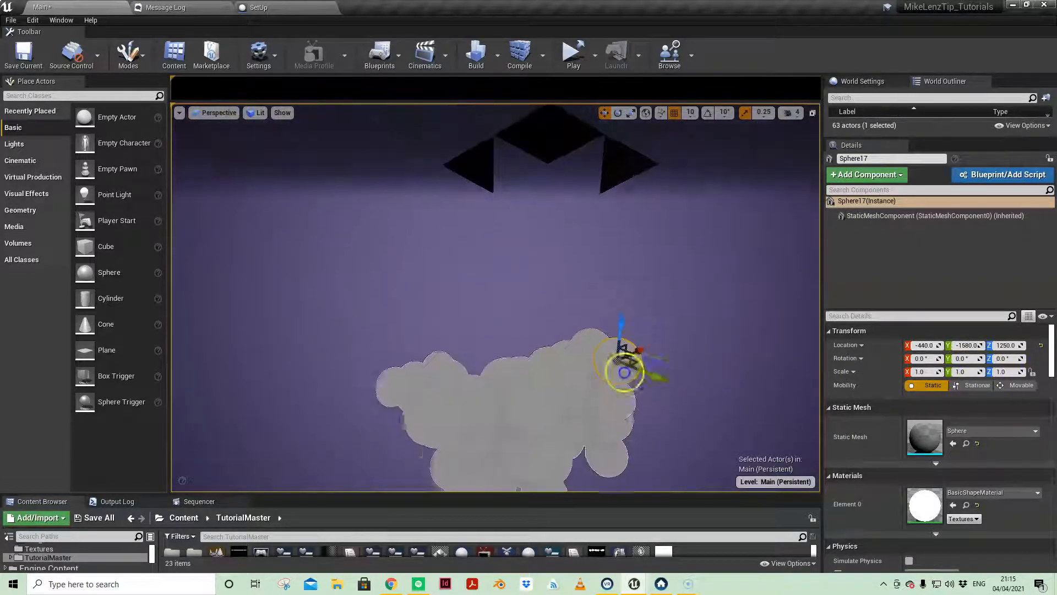
click(178, 112)
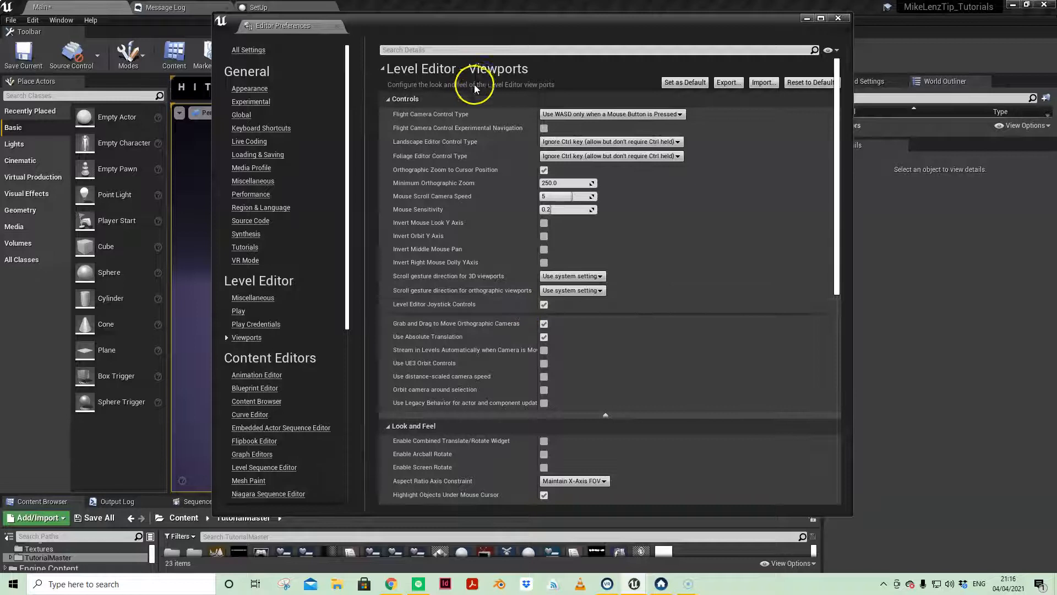
mouse_move(620, 410)
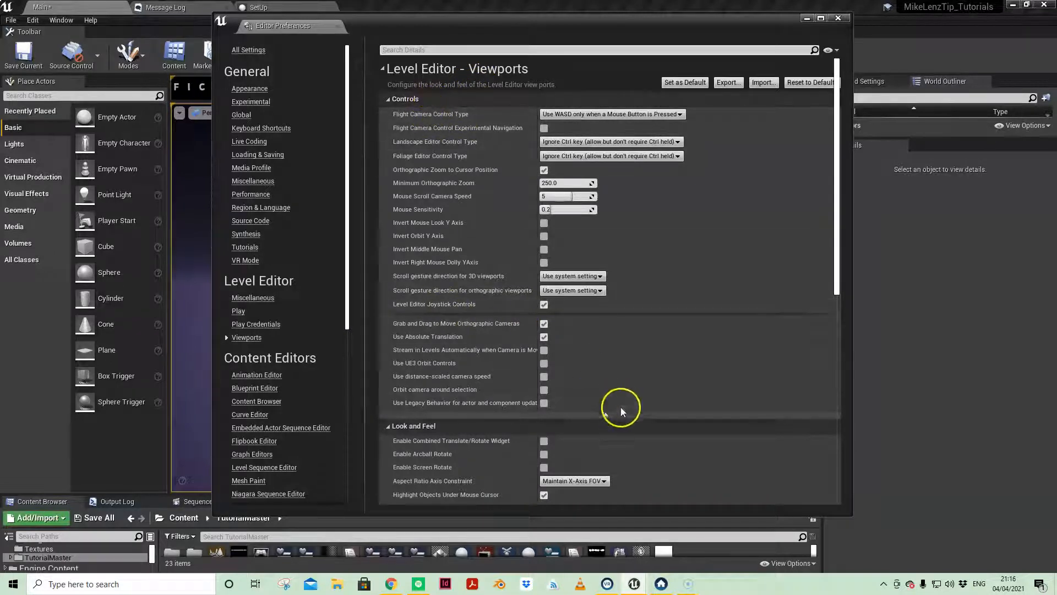
Enable 'Orbit camera around selection' under advanced viewport Controls and close the preferences.
scroll(down, 3)
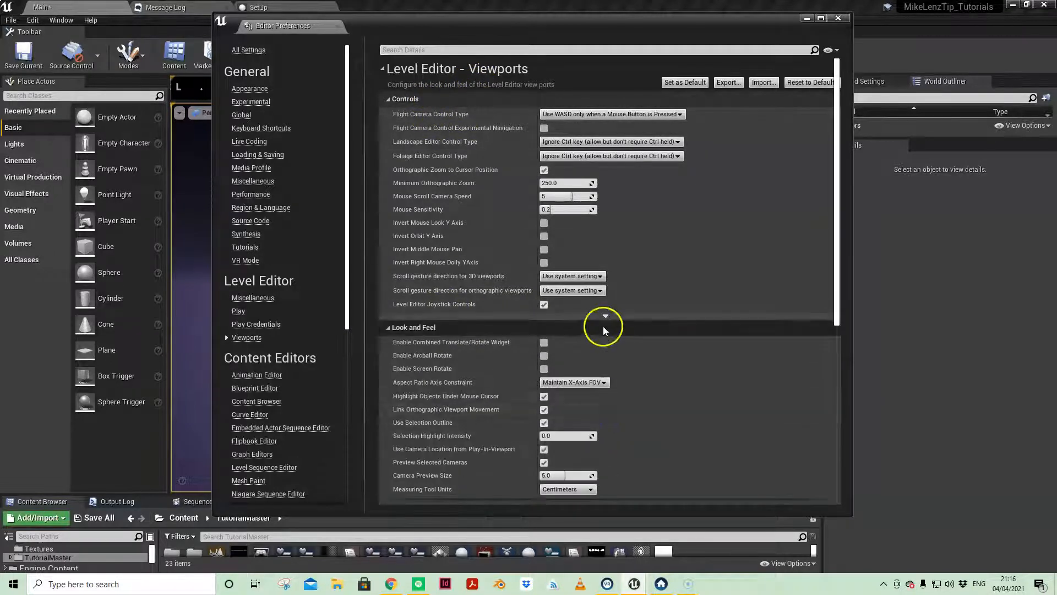
click(604, 316)
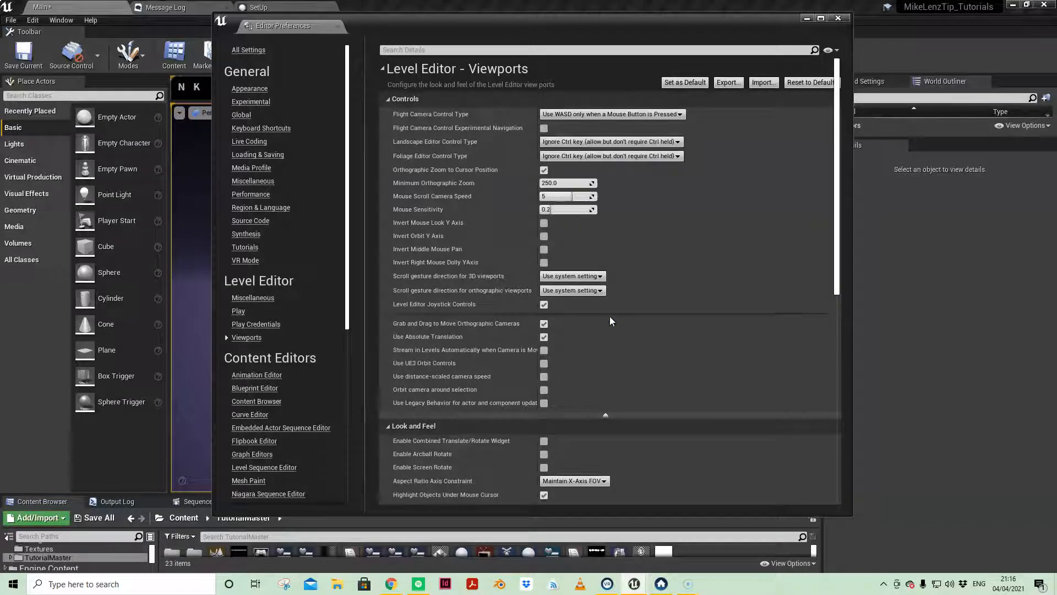
mouse_move(542, 390)
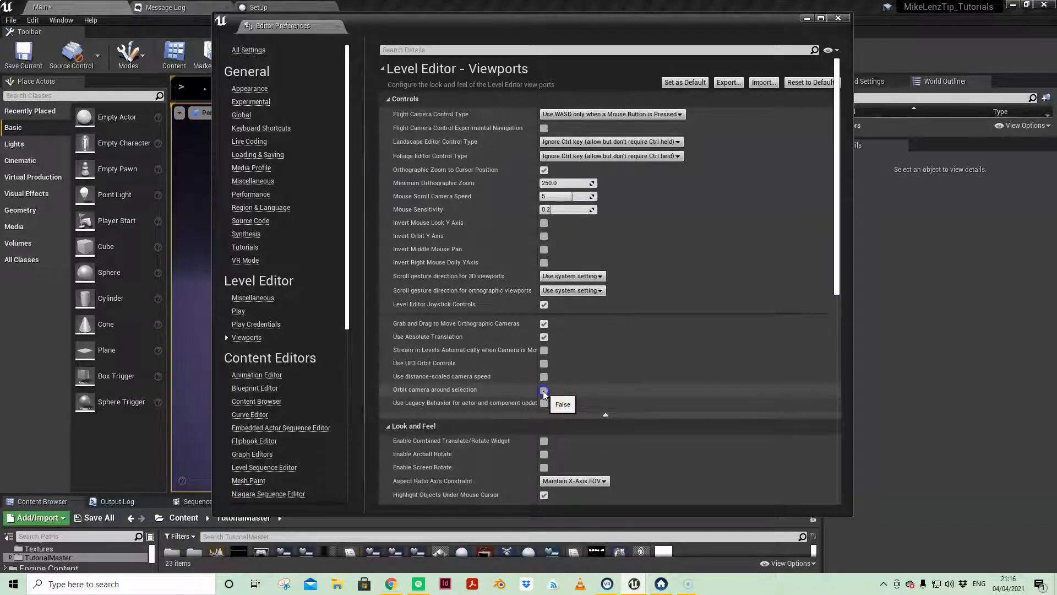
click(543, 389)
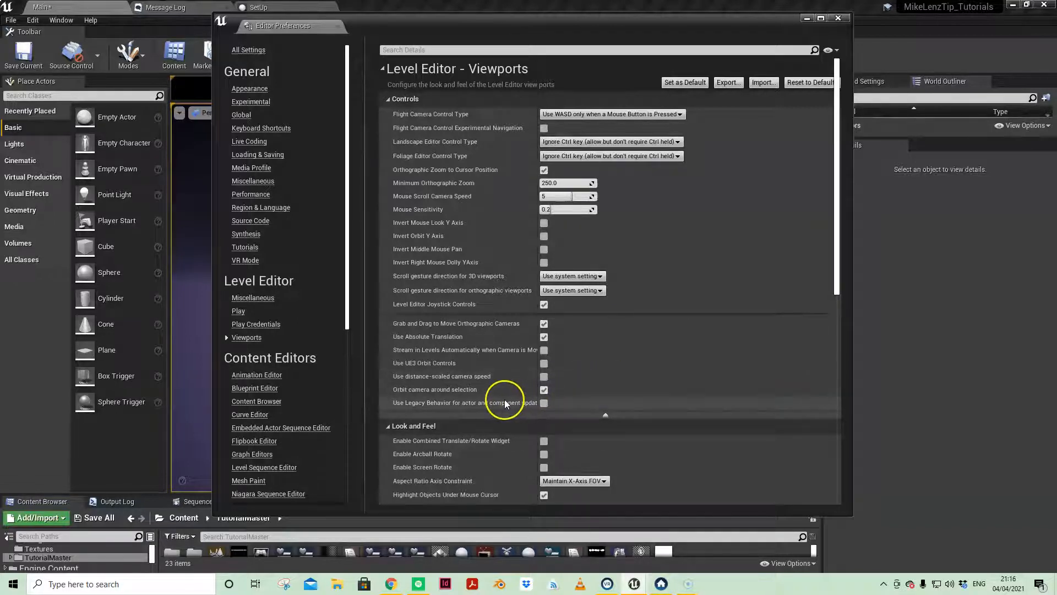
mouse_move(283, 50)
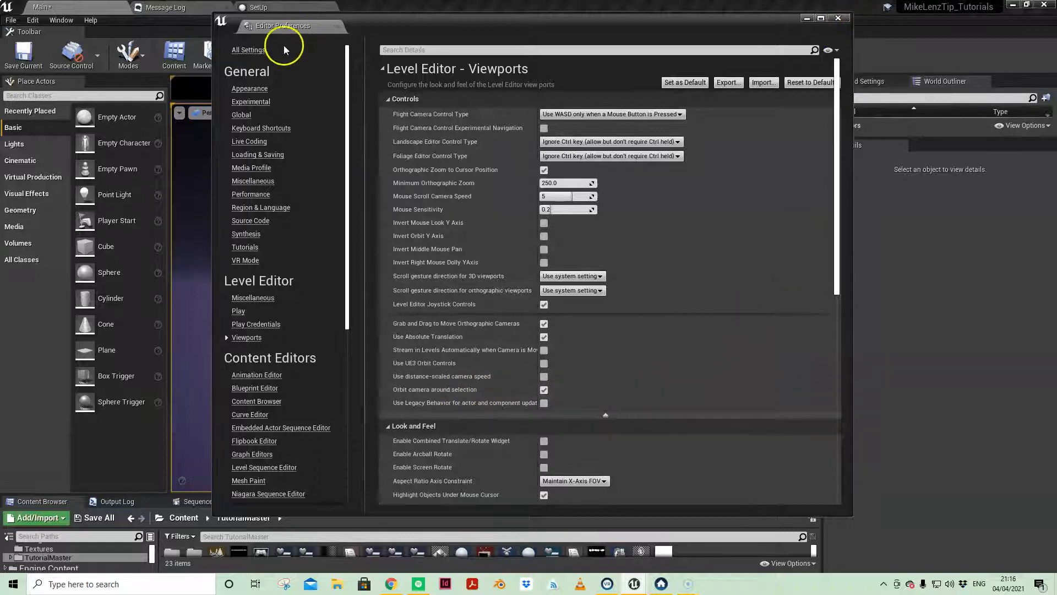
mouse_move(819, 13)
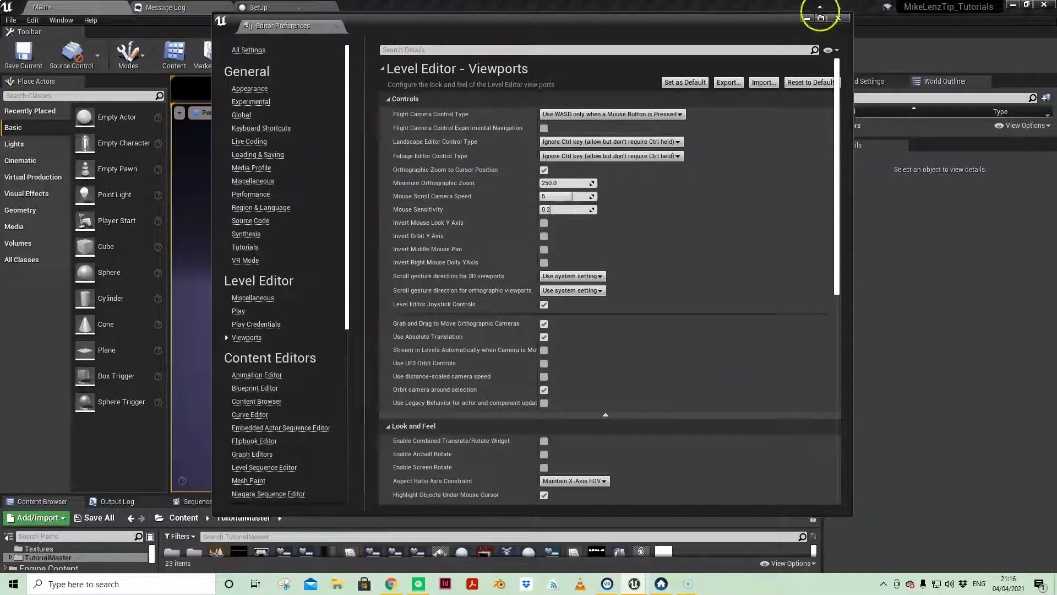
click(838, 12)
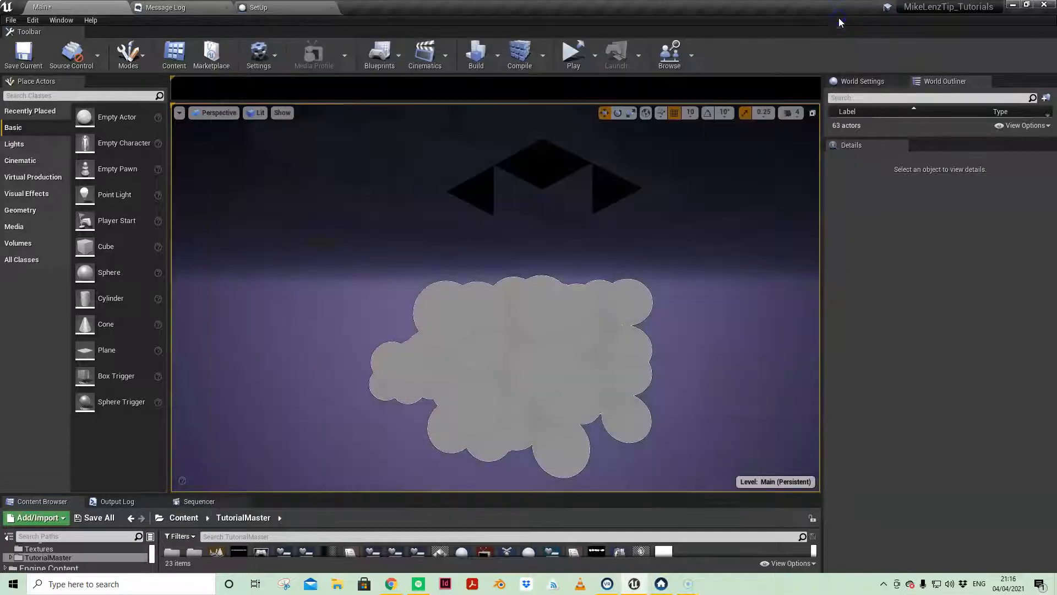